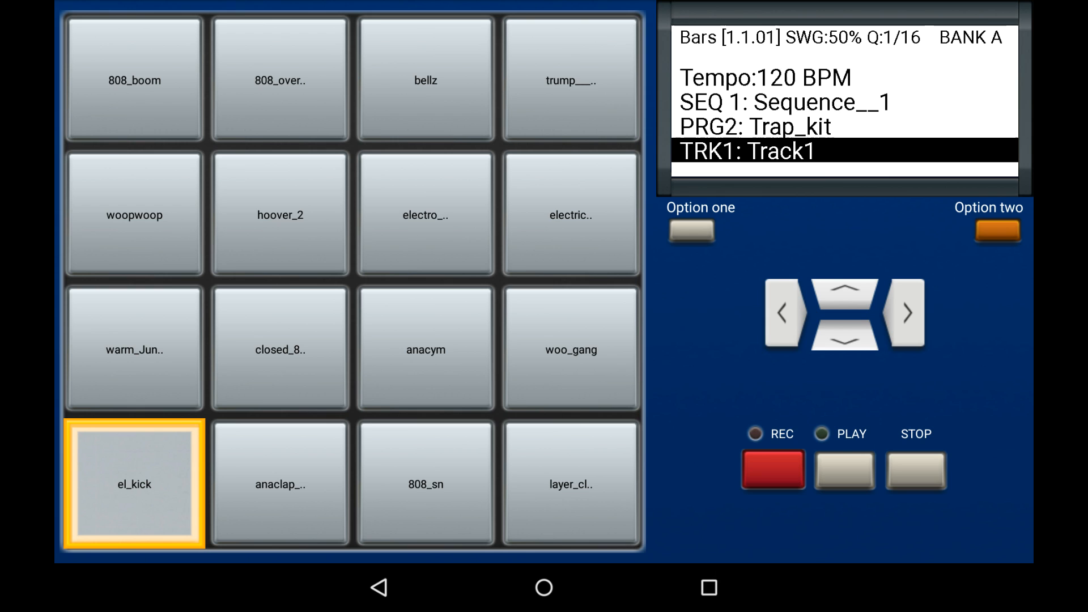
Bring up Erase Pad Data for the el_kick pad, range START to END
{"action": "left_click", "coordinate": [134, 484]}
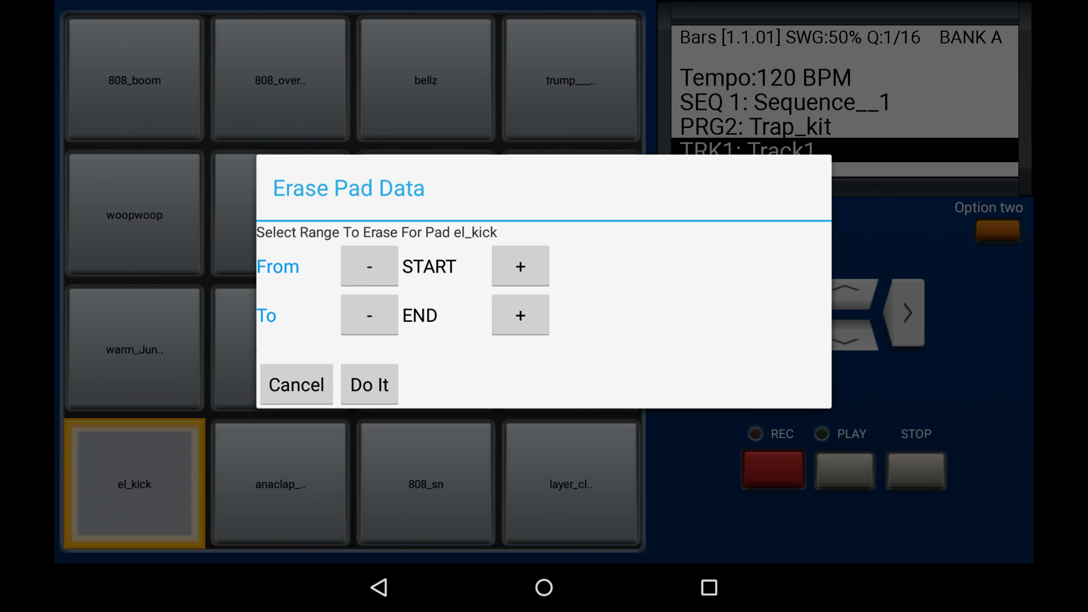
{"action": "left_click", "coordinate": [520, 267]}
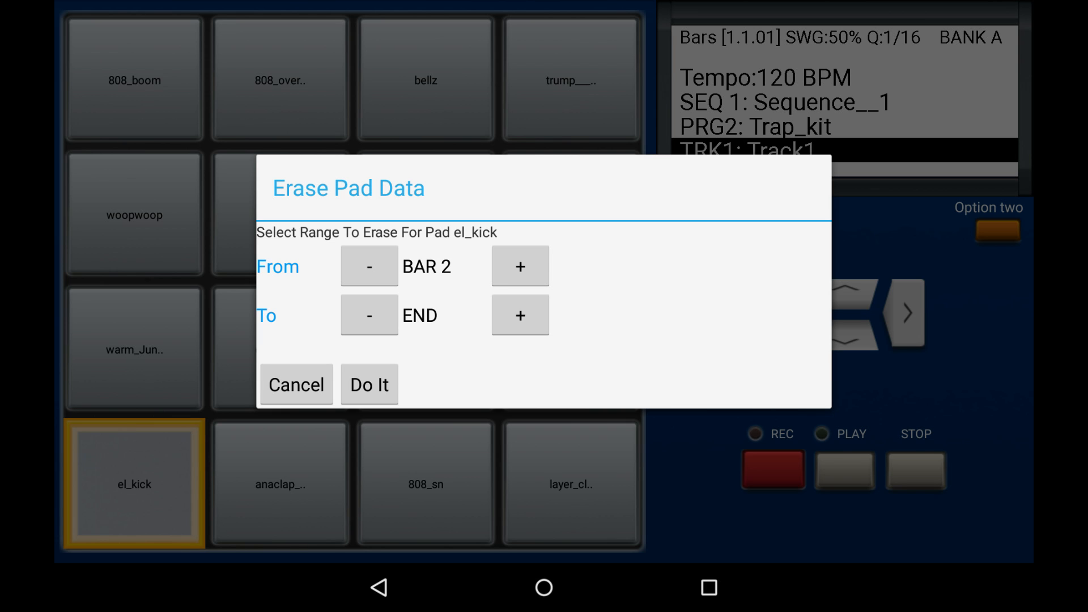
{"action": "left_click", "coordinate": [370, 266]}
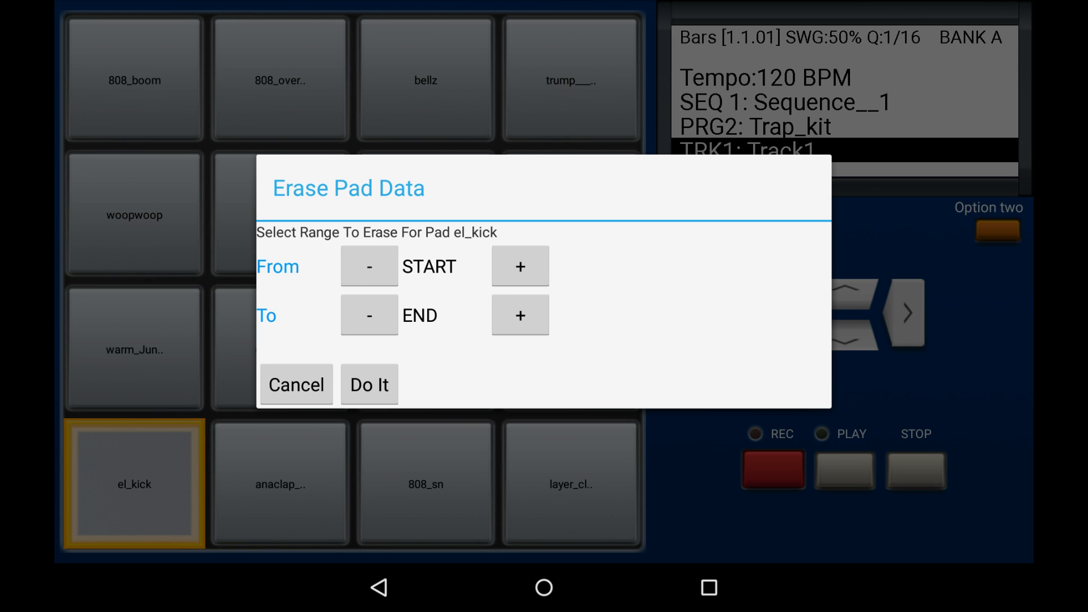
{"action": "left_click", "coordinate": [520, 315]}
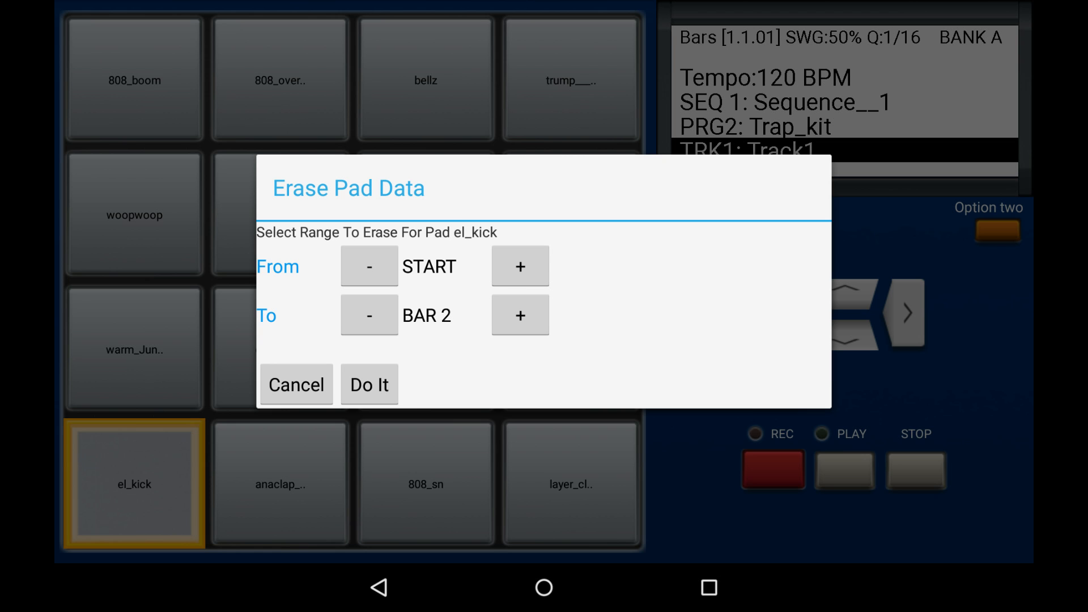
{"action": "left_click", "coordinate": [520, 315]}
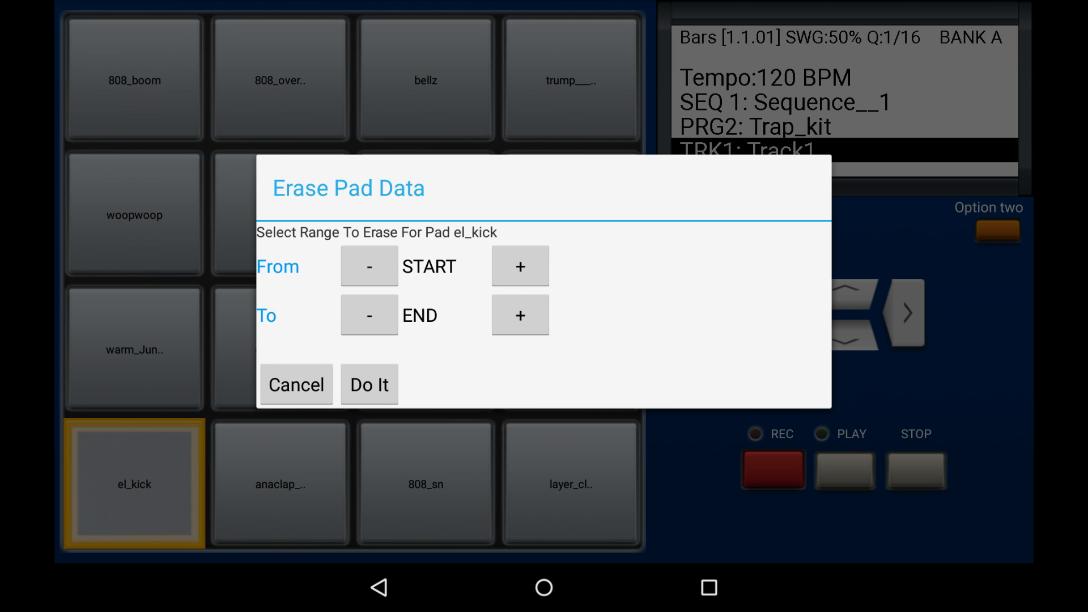
{"action": "left_click", "coordinate": [296, 385]}
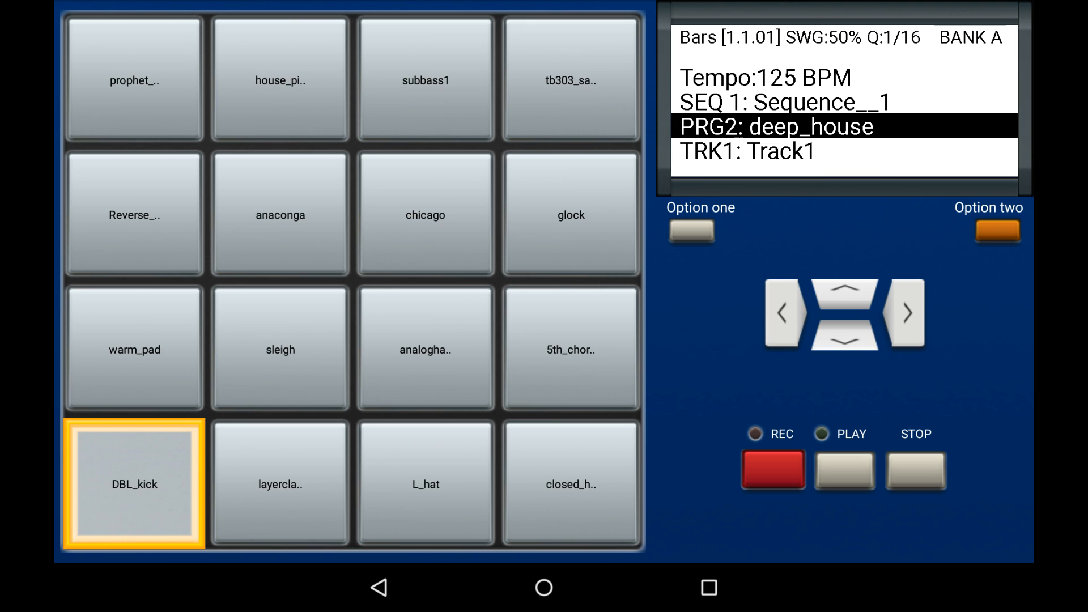
Start recording over the playing loop, hit DBL_kick, then make layercla the active pad
{"action": "left_click", "coordinate": [772, 471]}
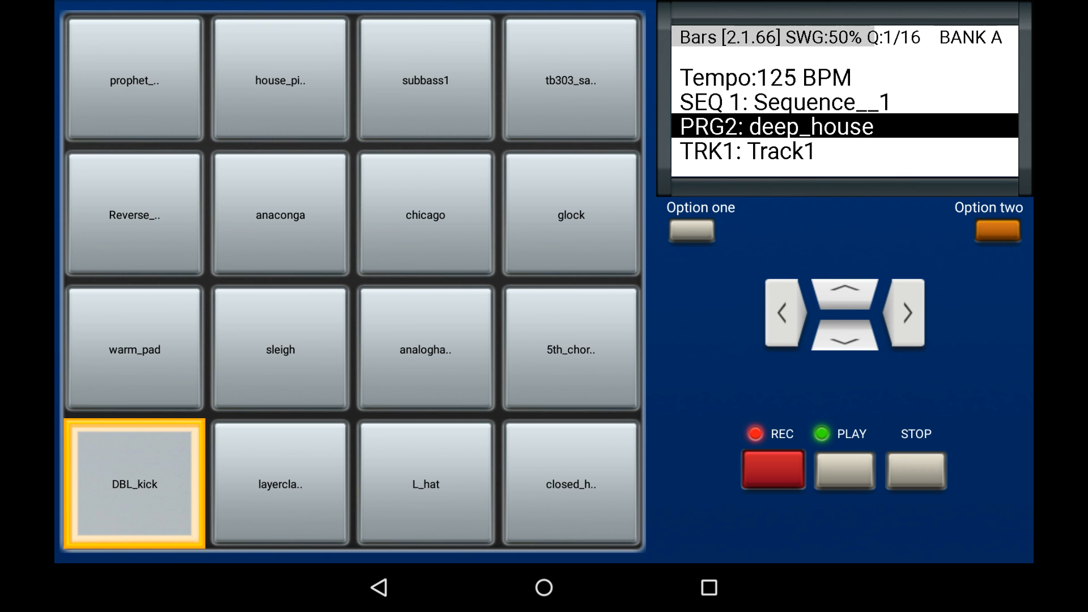
{"action": "left_click", "coordinate": [133, 484]}
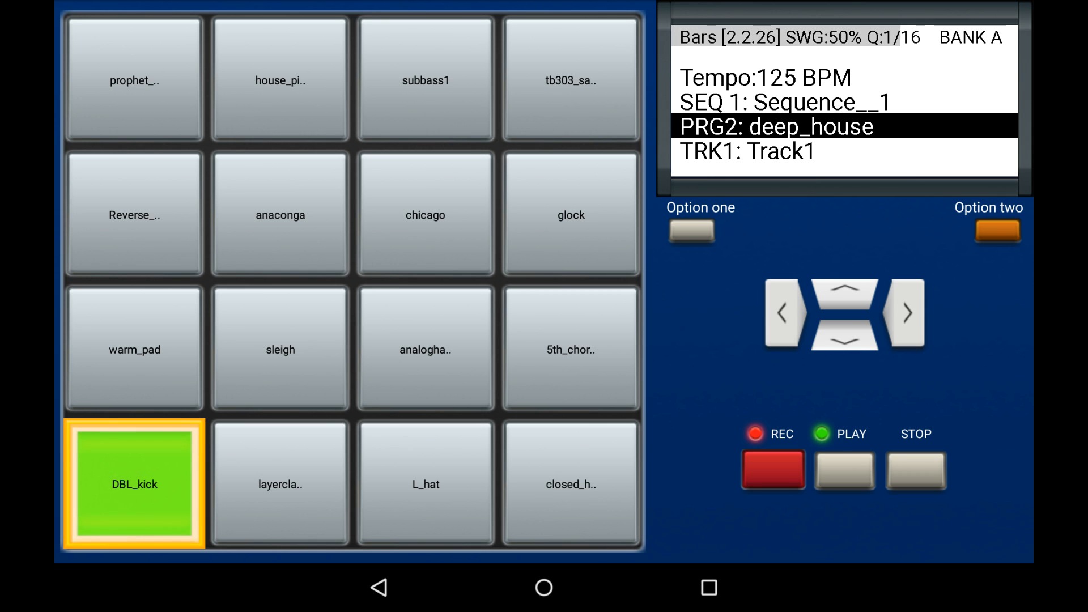
{"action": "left_click", "coordinate": [280, 484]}
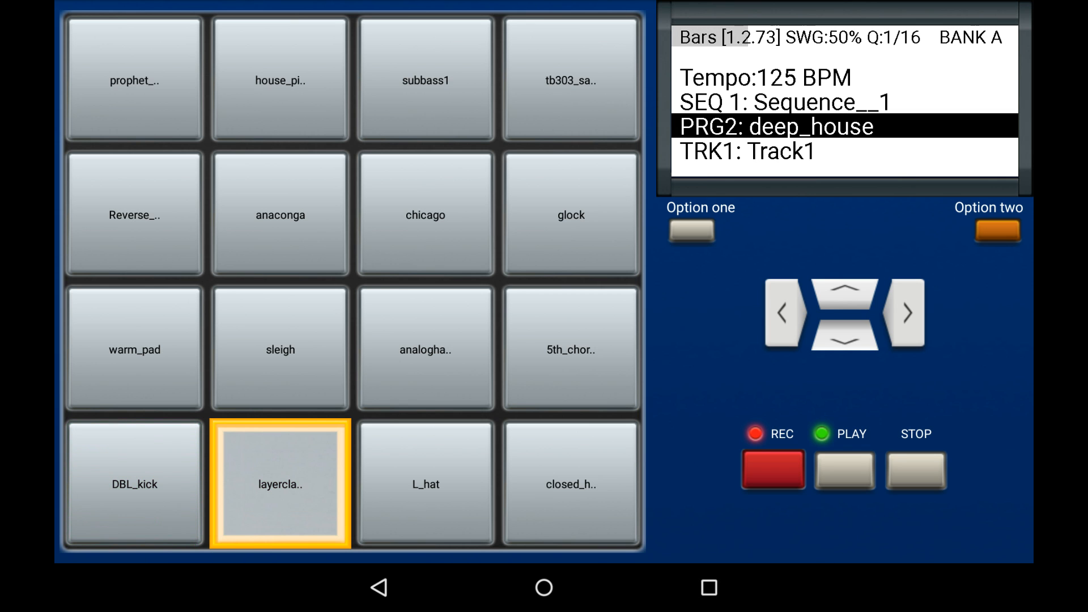
Record a layercla clap hit and a closed_h hi-hat hit into the loop
{"action": "left_click", "coordinate": [772, 469]}
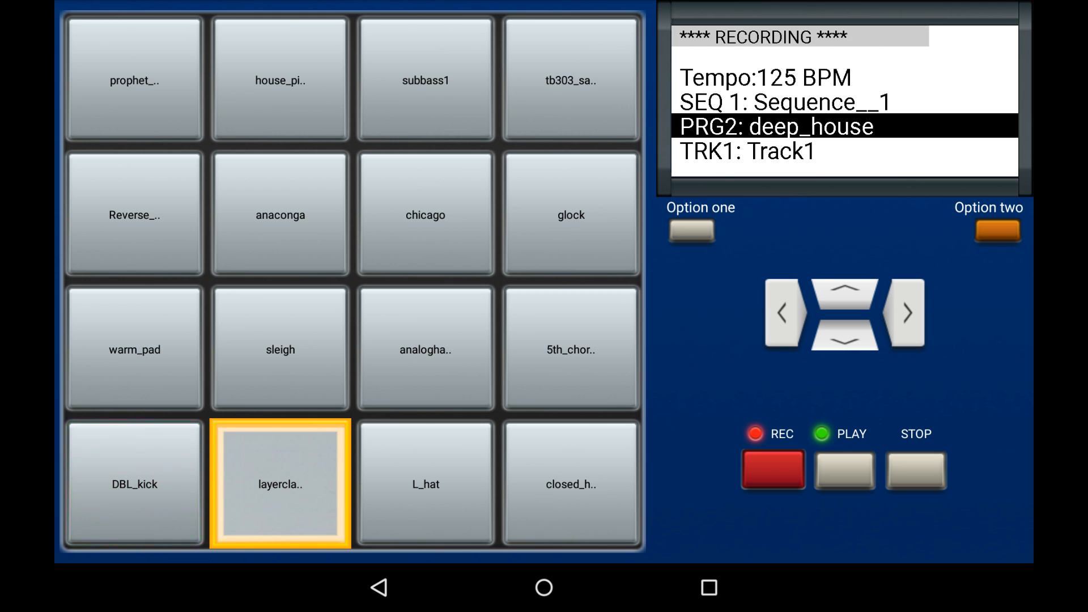
{"action": "left_click", "coordinate": [134, 484]}
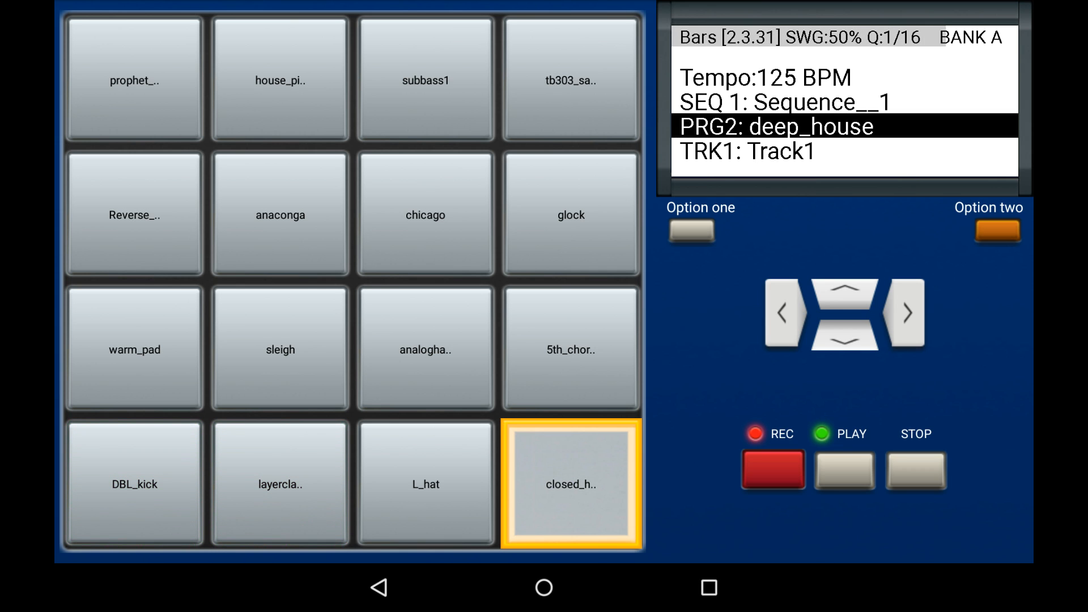
{"action": "left_click", "coordinate": [772, 469]}
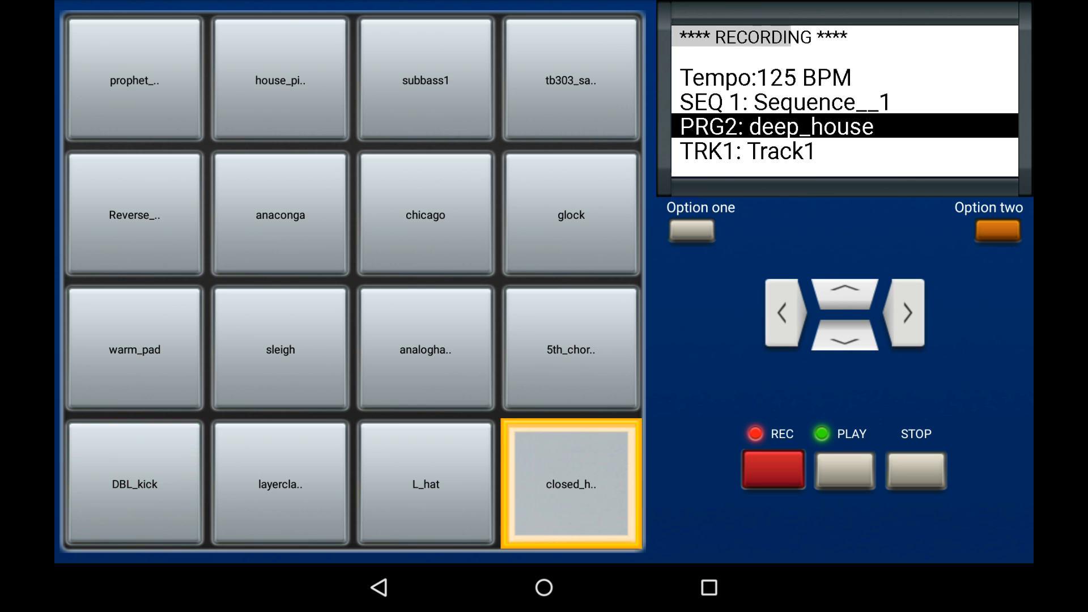
Record four more closed_h hi-hat hits, then return to the layercla pad
{"action": "left_click", "coordinate": [570, 484]}
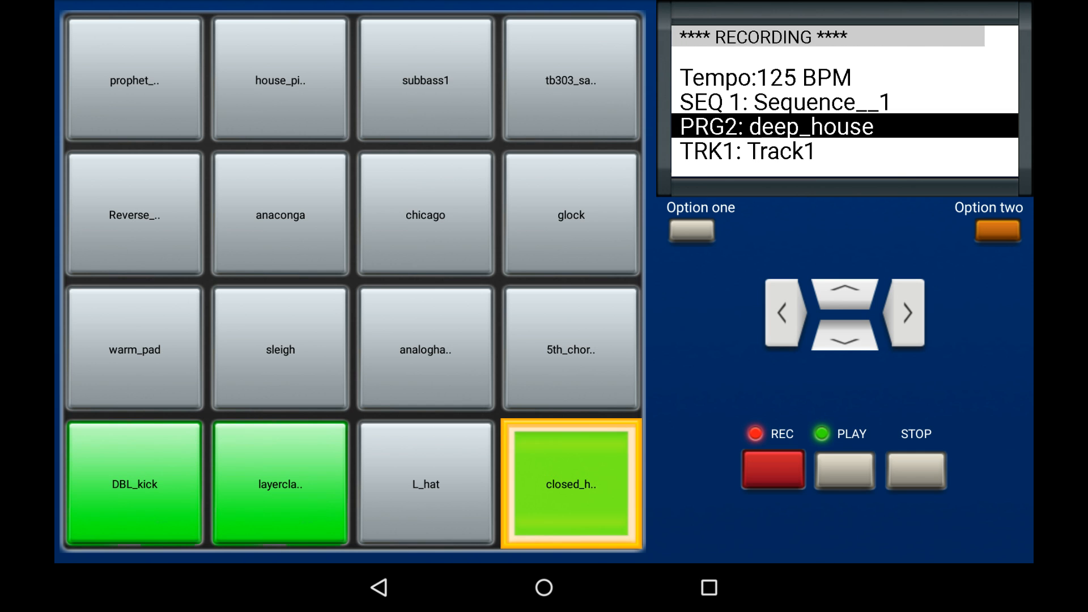
{"action": "left_click", "coordinate": [570, 484]}
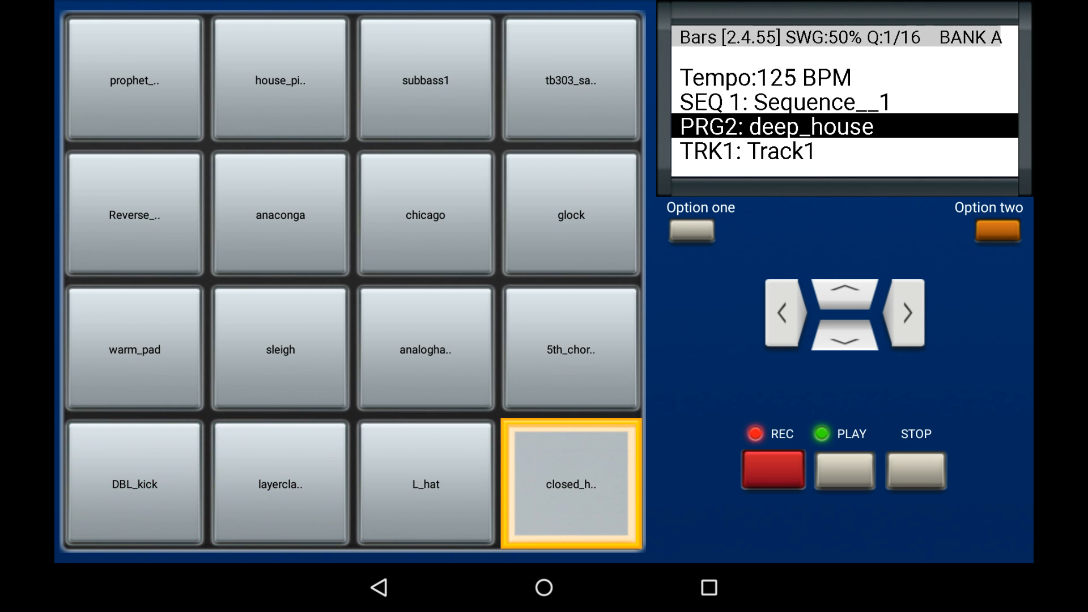
{"action": "left_click", "coordinate": [771, 469]}
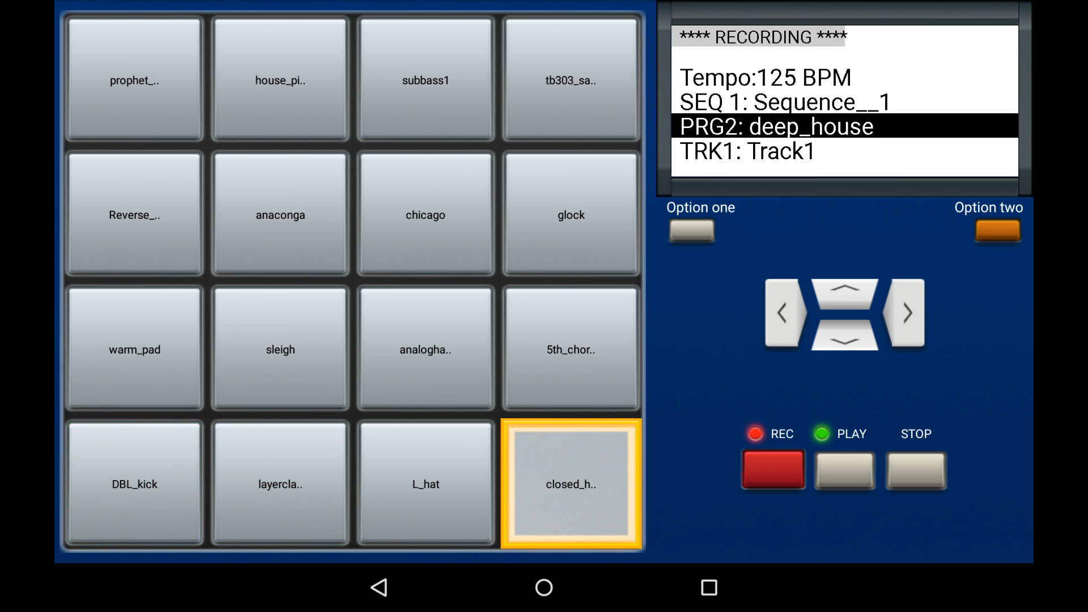
{"action": "left_click", "coordinate": [134, 484]}
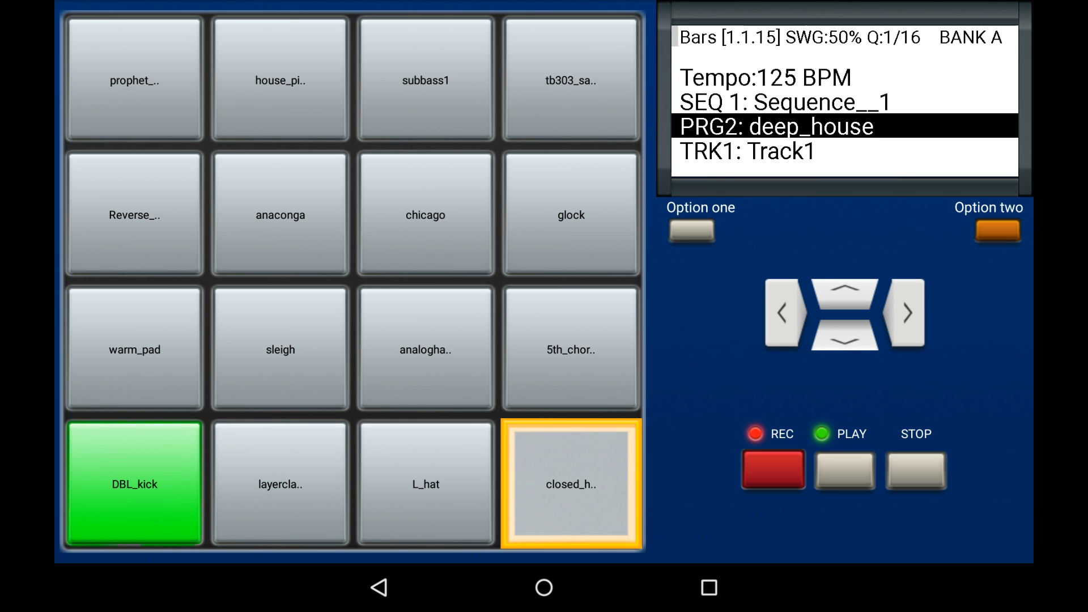
{"action": "left_click", "coordinate": [280, 484]}
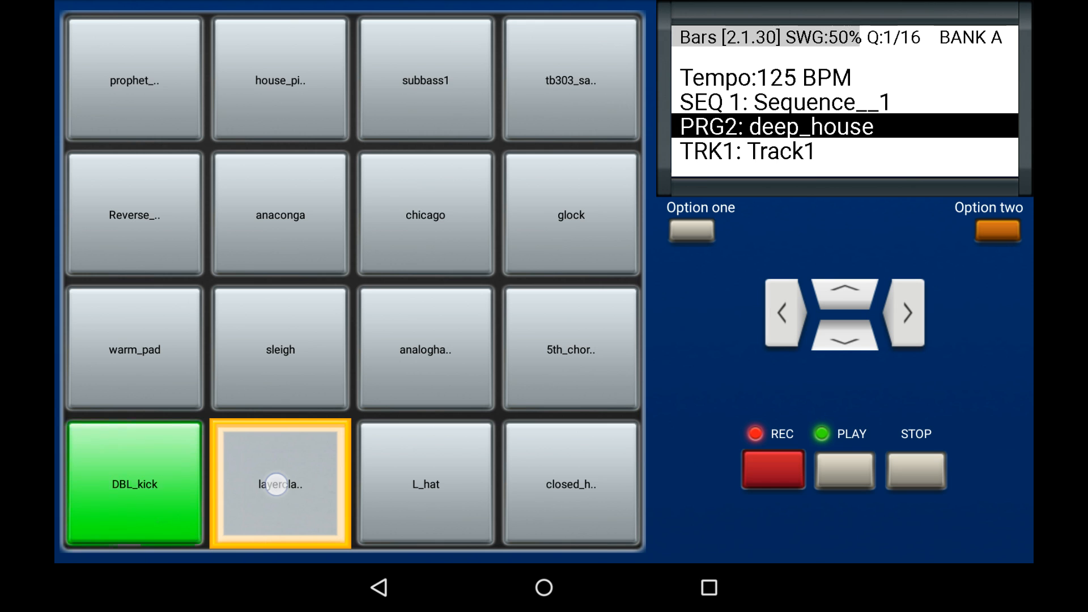